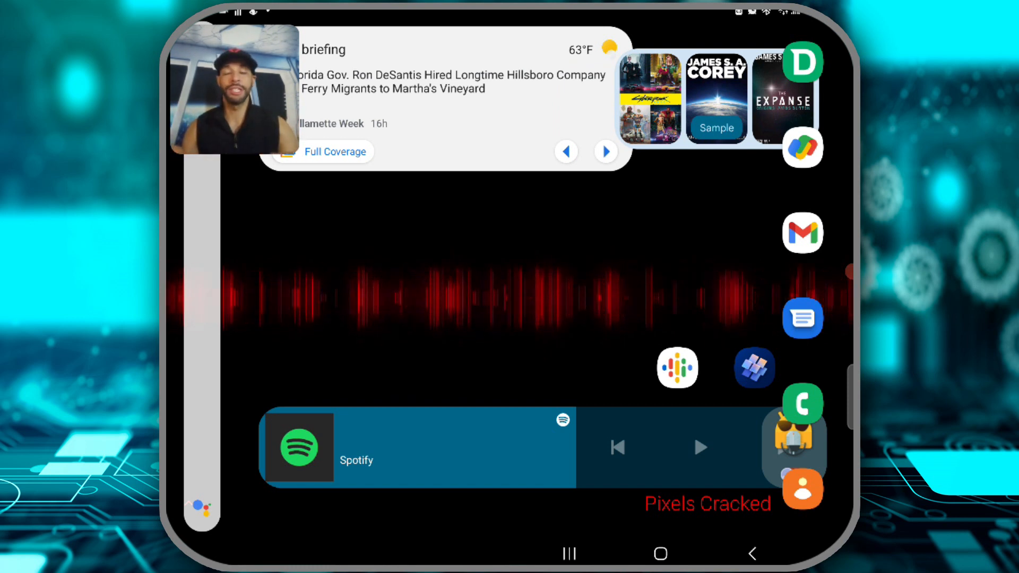
Open Settings from the notification shade and scroll down to General management.
click(605, 151)
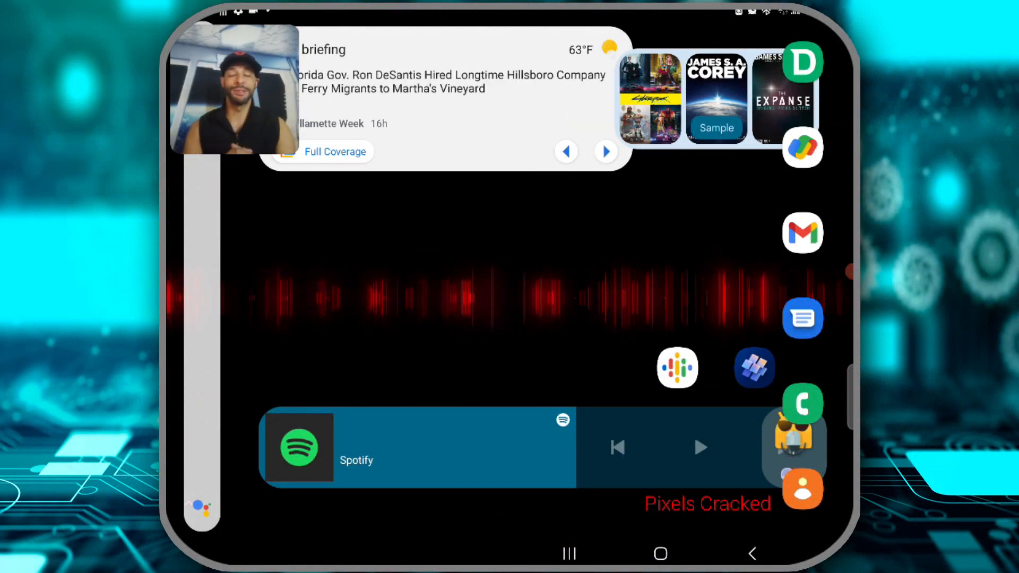
click(605, 150)
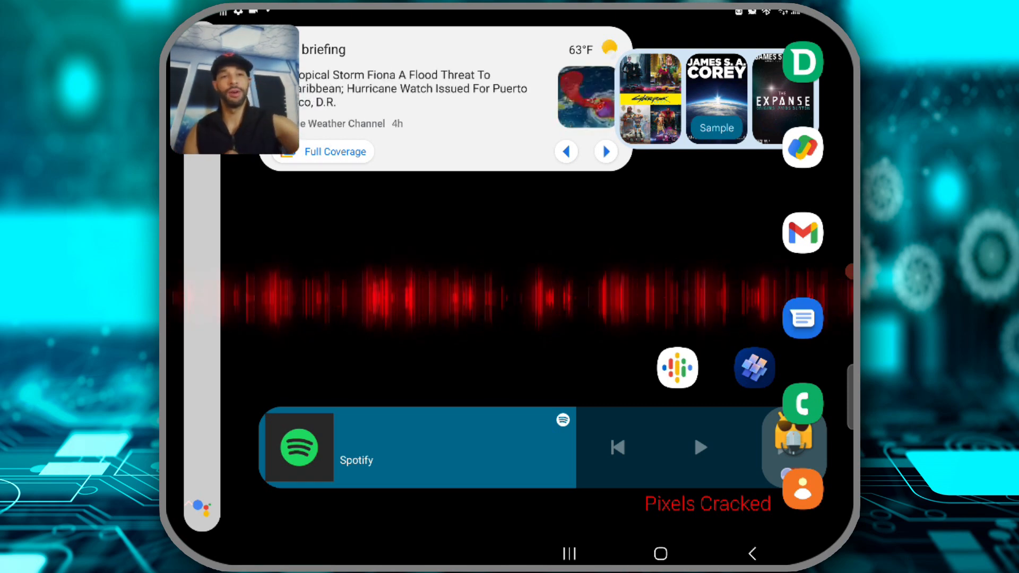
scroll(down, 3)
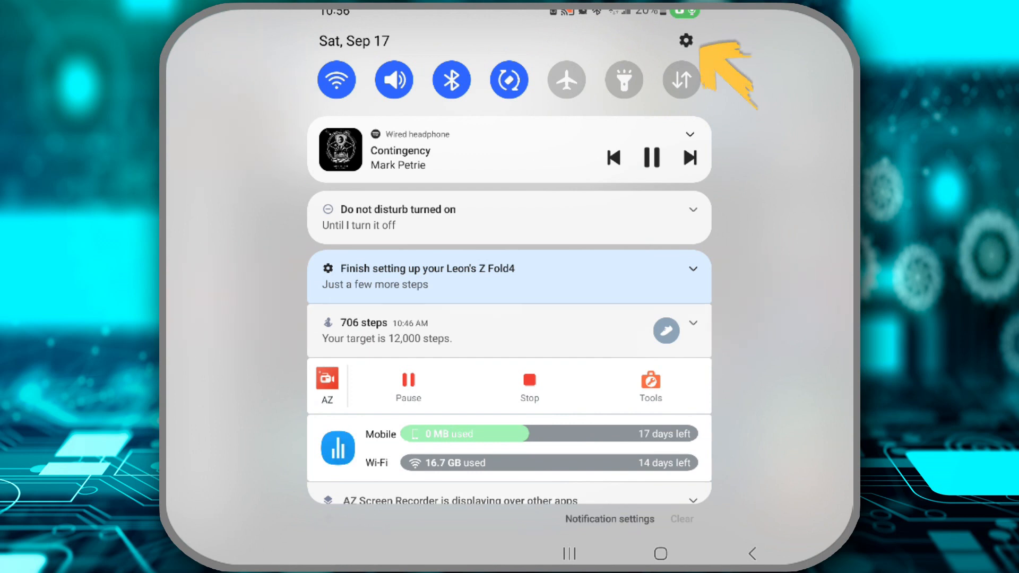
click(685, 40)
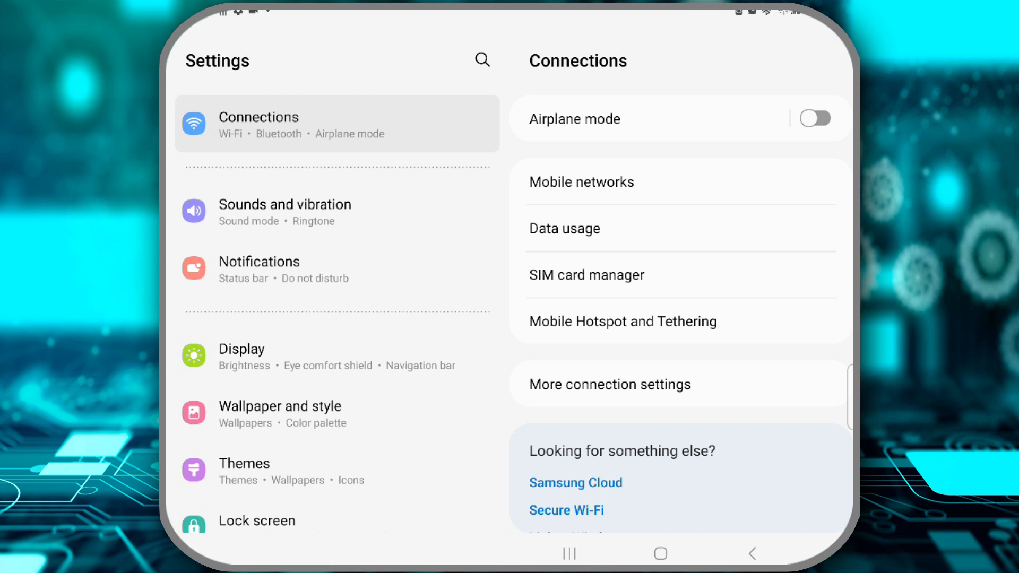
scroll(down, 3)
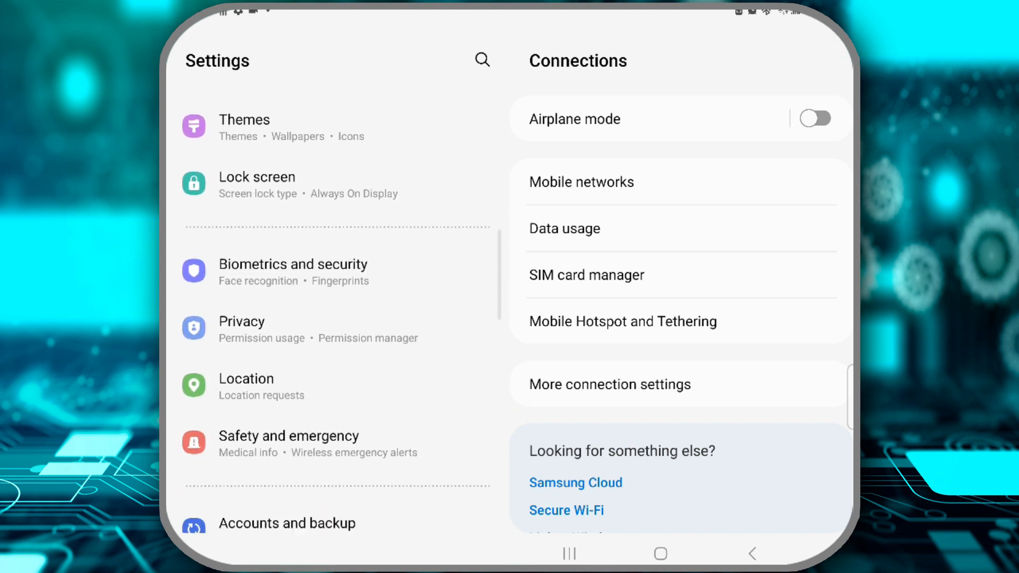
scroll(down, 3)
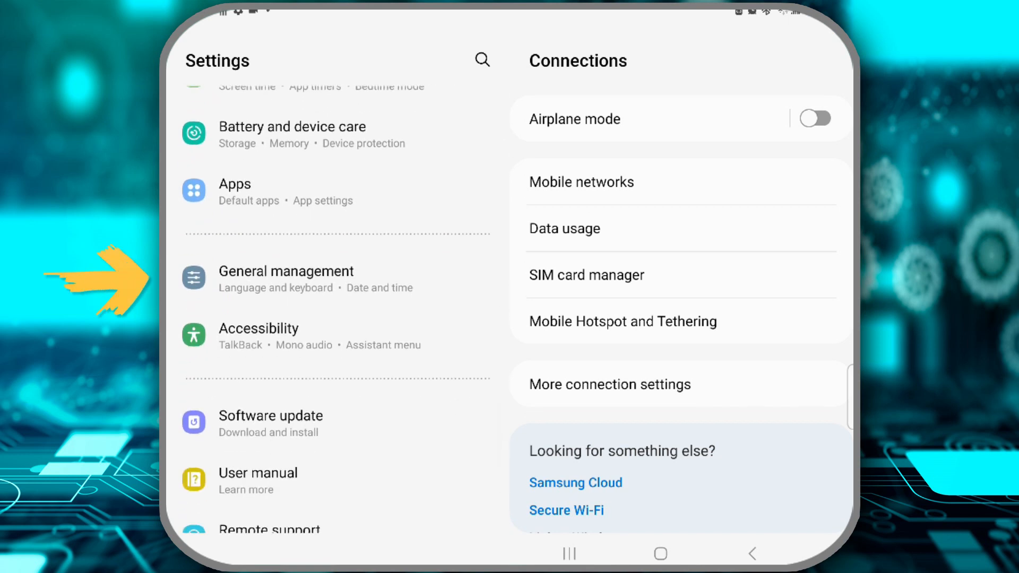
click(285, 278)
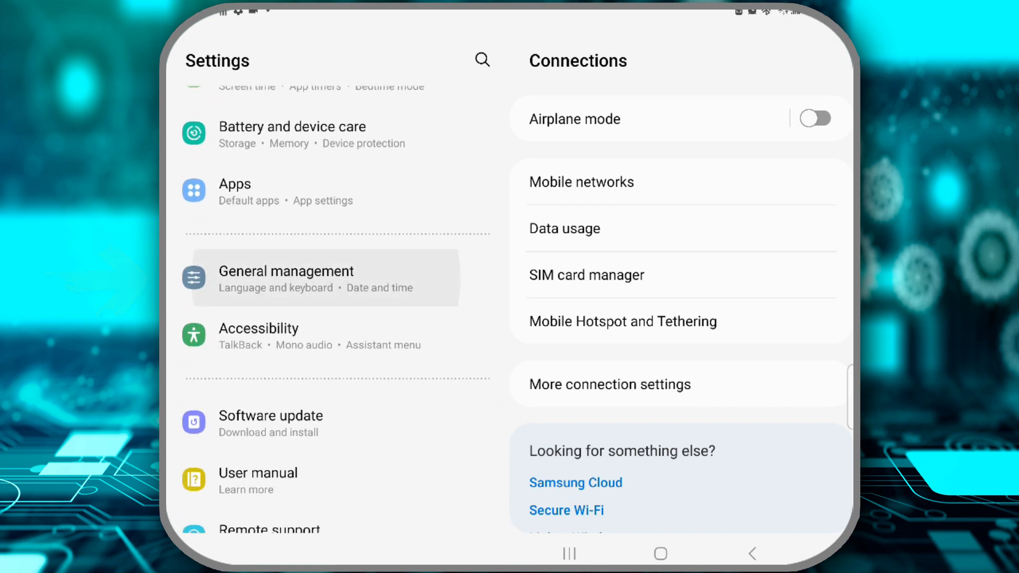
Go to General management, then Keyboard list and default.
click(286, 278)
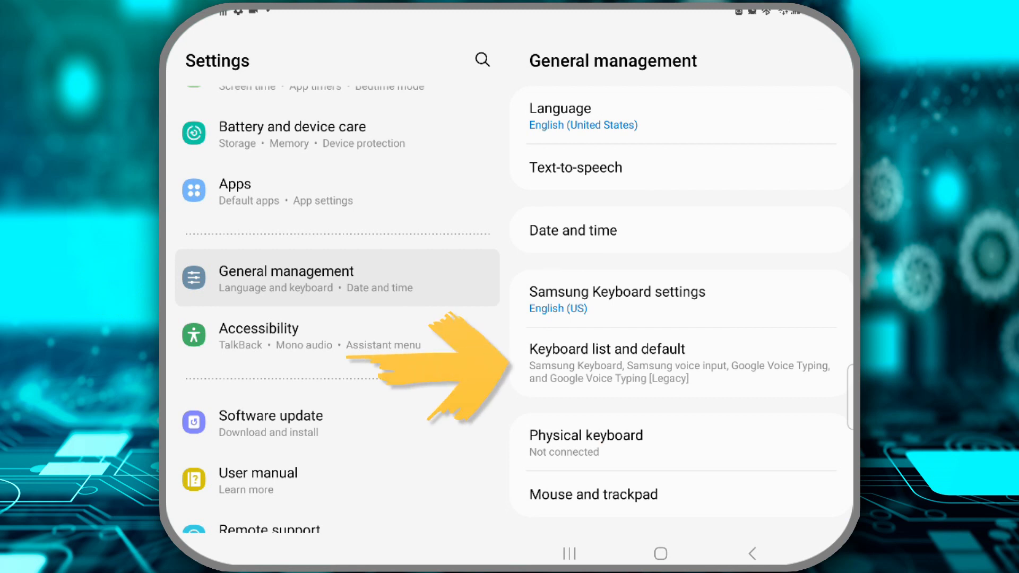
click(606, 349)
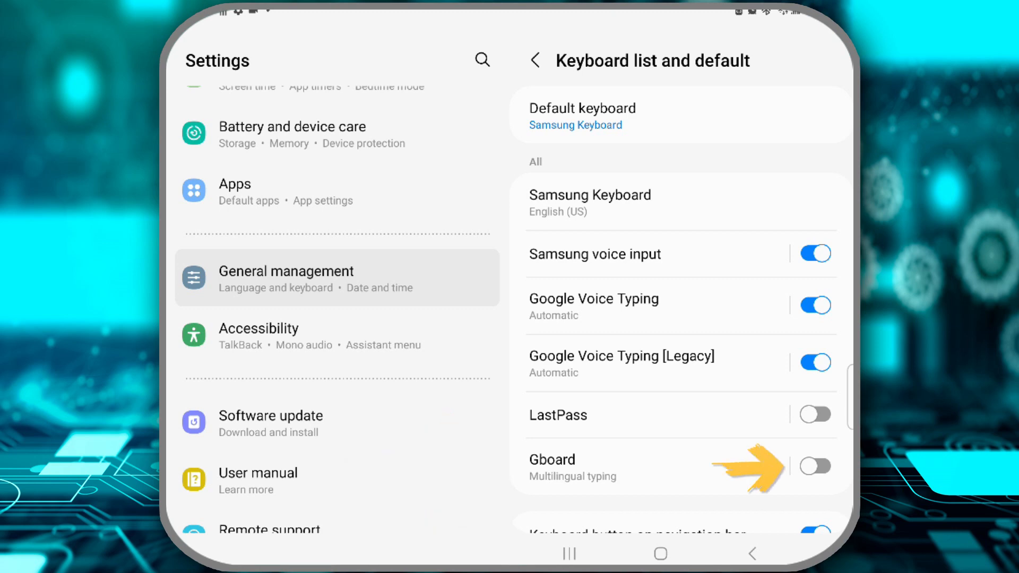
Switch on Gboard and confirm the Attention warning with OK.
click(817, 466)
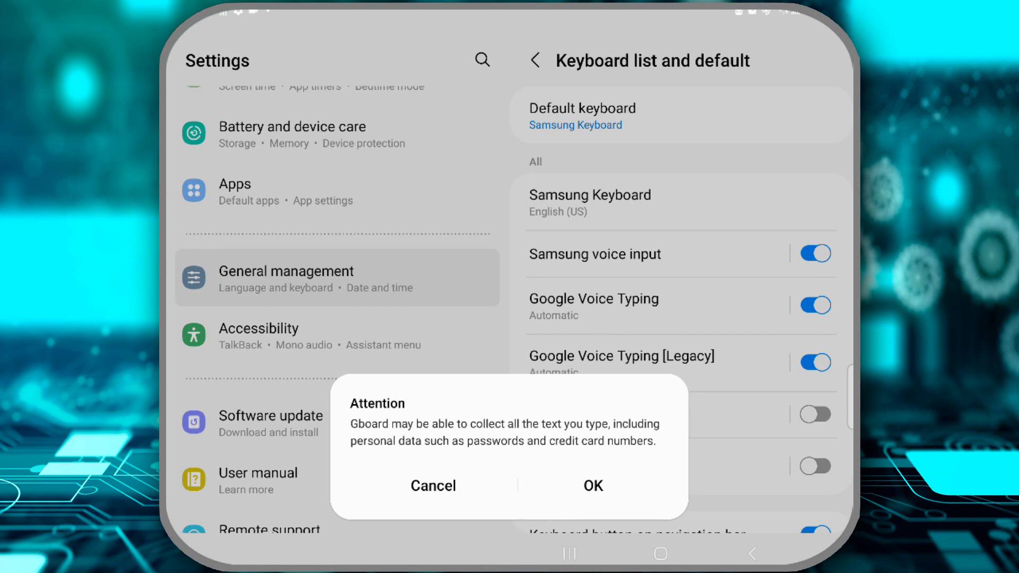
click(591, 486)
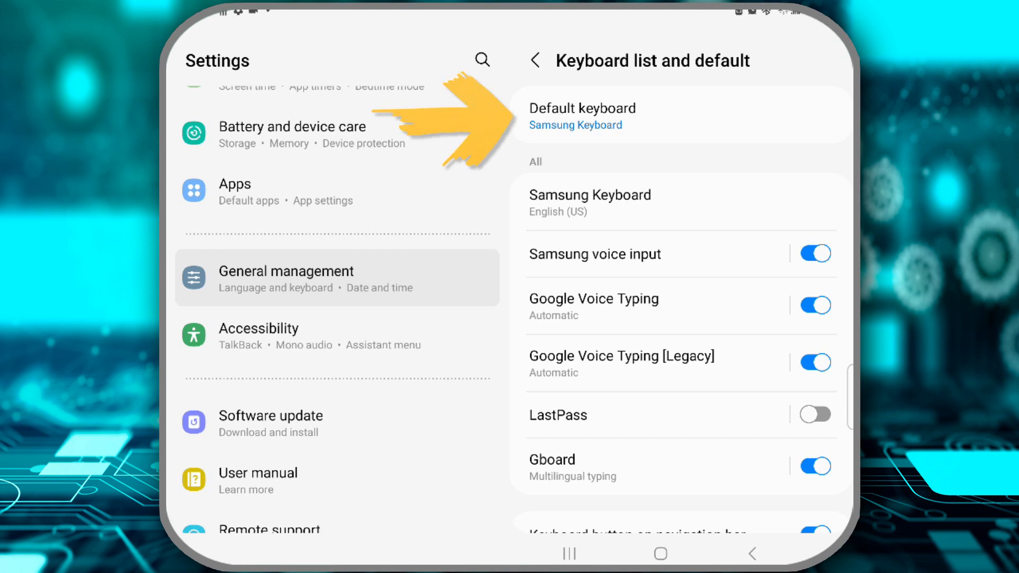
Open the Default keyboard choice to pick Gboard over Samsung Keyboard.
click(582, 115)
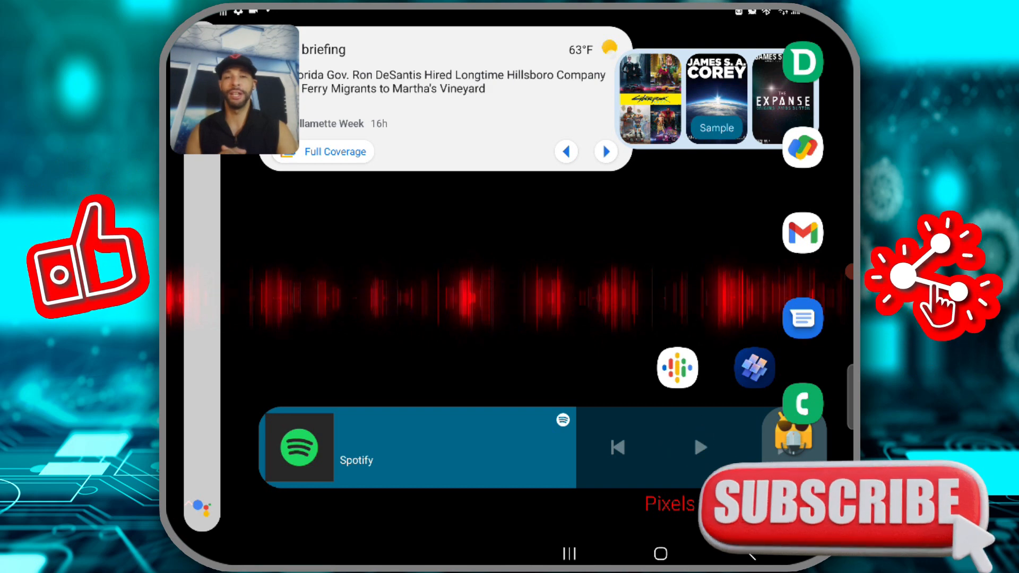
click(605, 151)
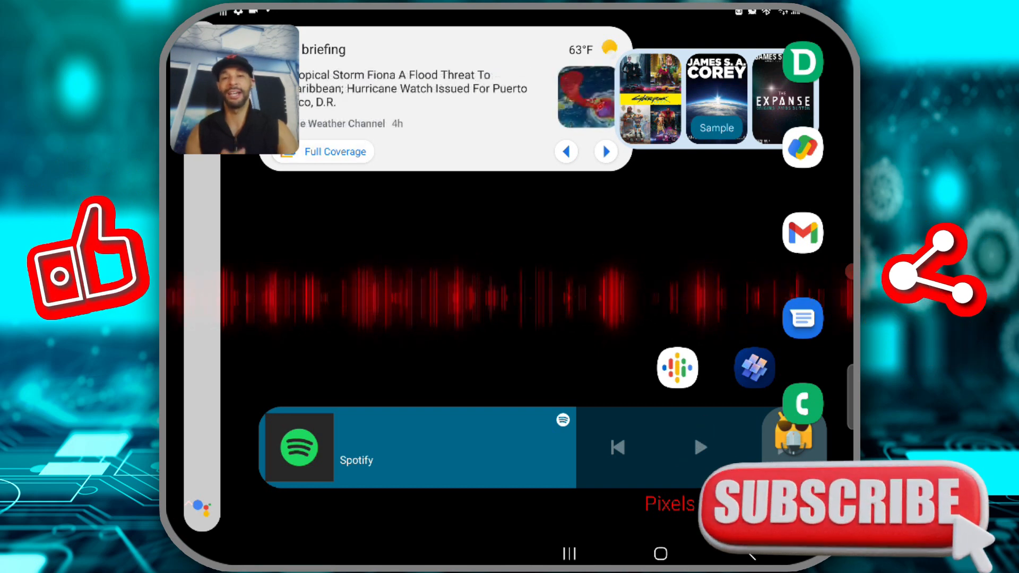